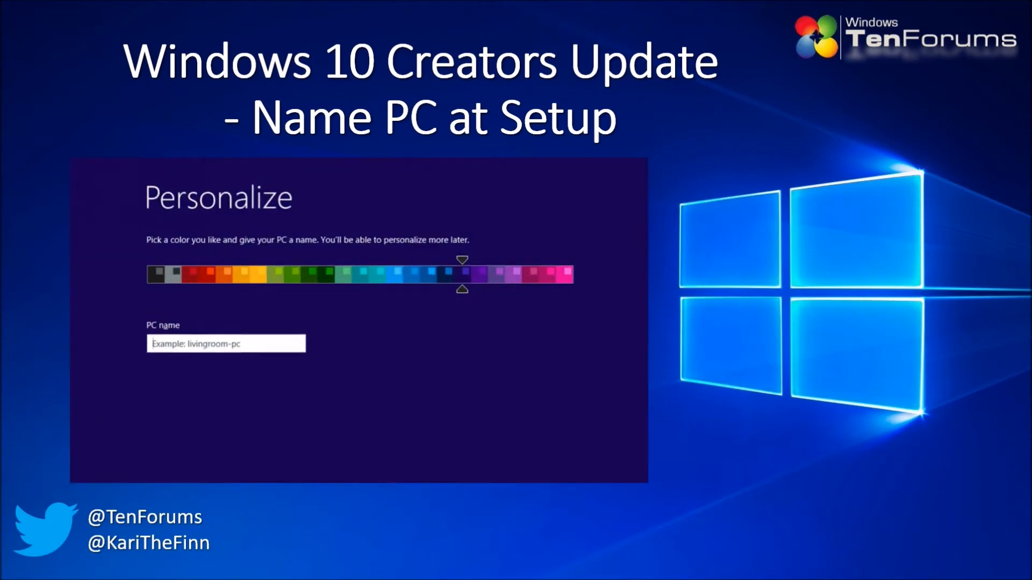
- Enter 'MyMonsterRig' as the PC name on the Personalize screen
left_click(226, 344)
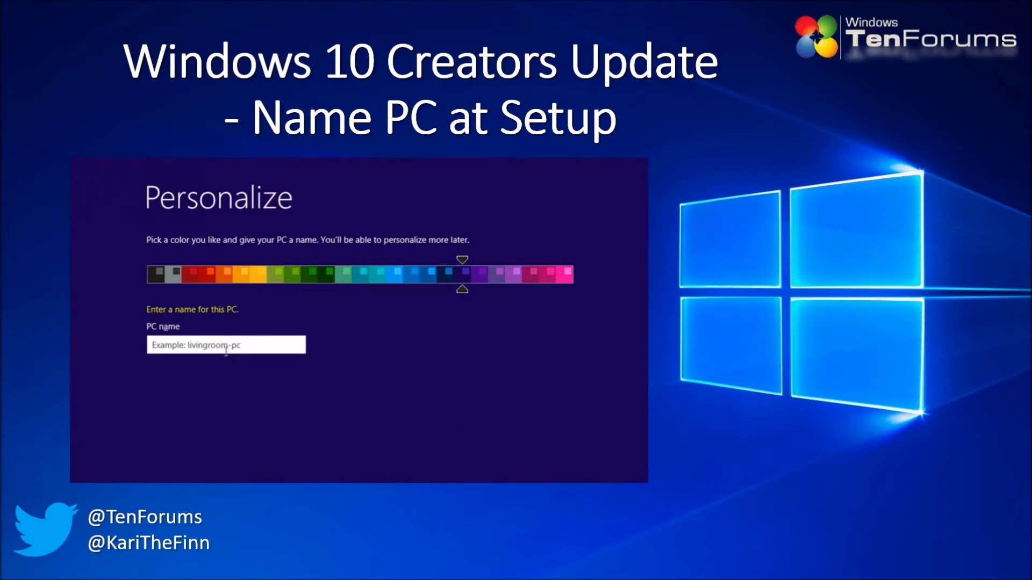
type("MyMonsterRig")
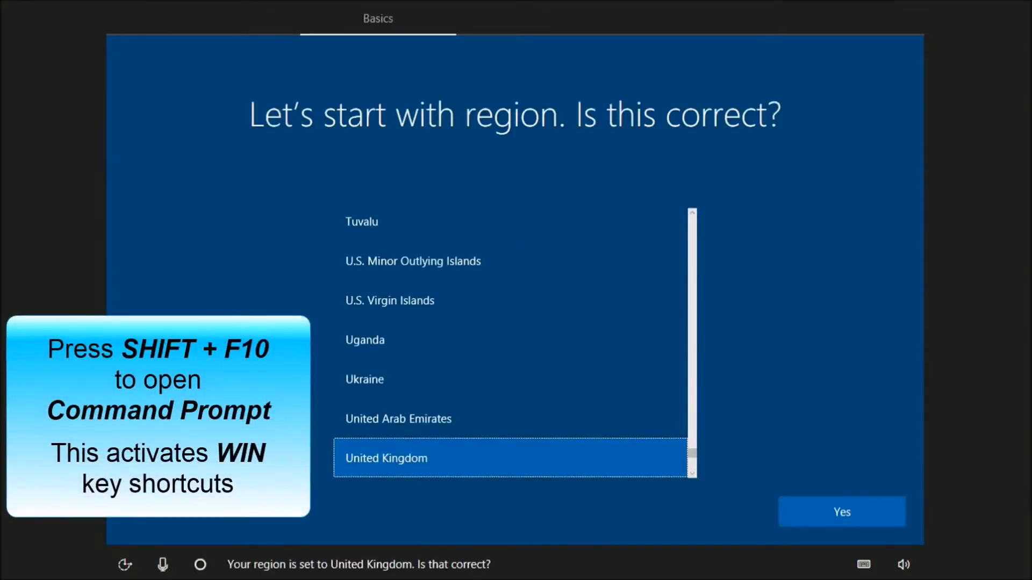
- Open a command prompt over the region screen with Shift+F10
key("shift+f10")
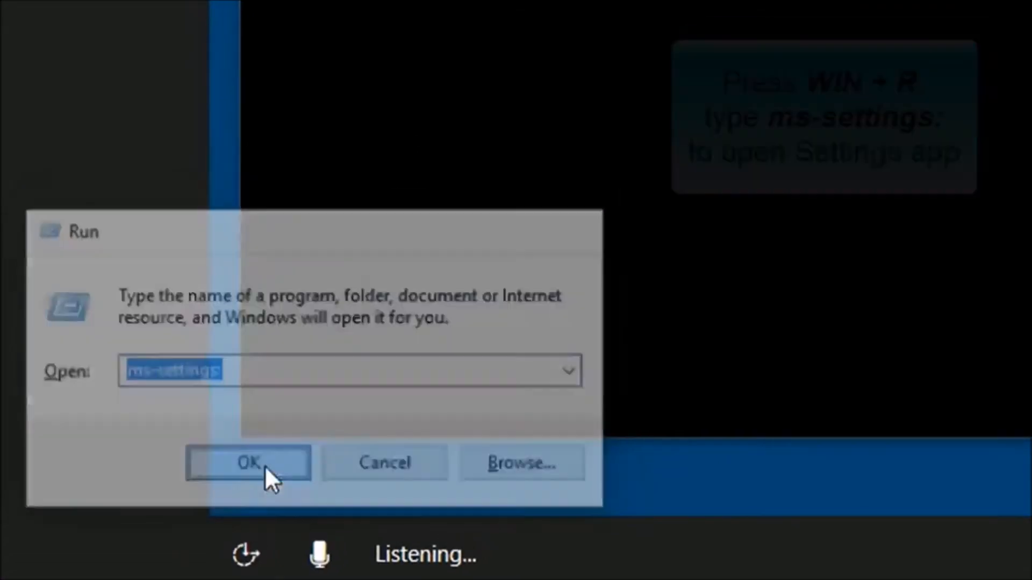
- Run ms-settings: to launch the Settings app
left_click(248, 463)
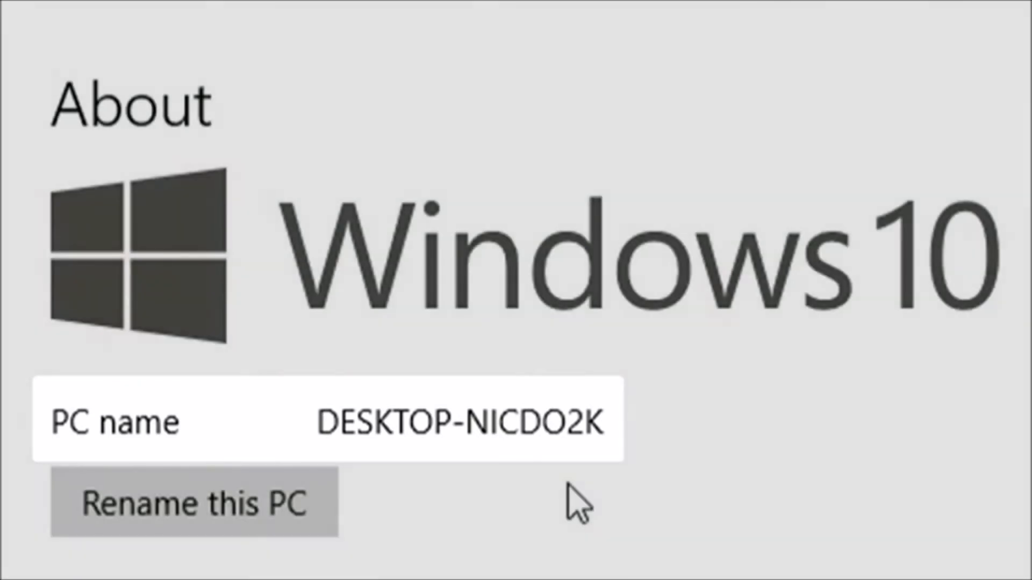
- Choose Rename this PC on the About page for DESKTOP-NICDO2K
left_click(193, 503)
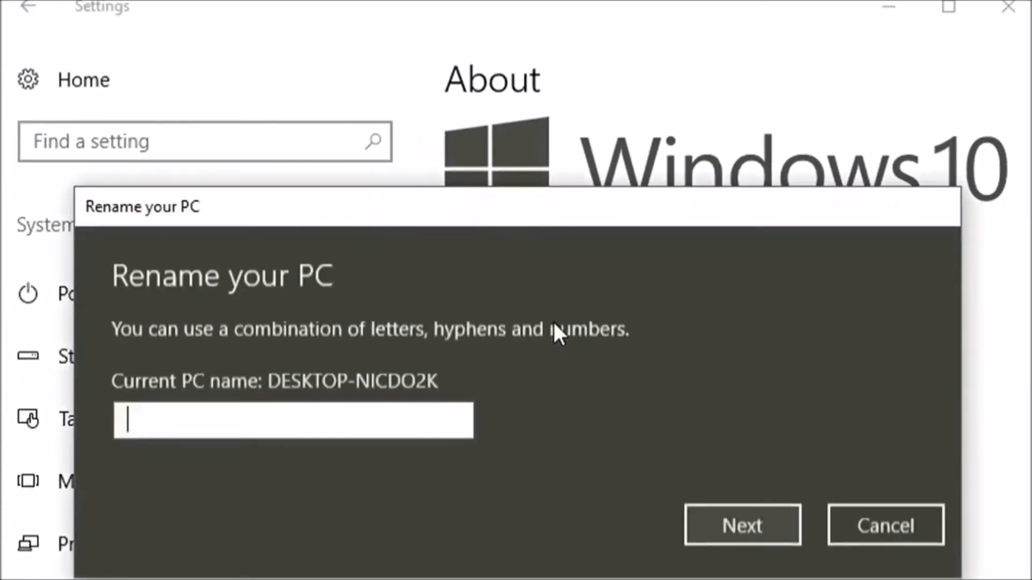
- Enter 'LivingRoomPC' as the new PC name and submit it
type("LivingRo")
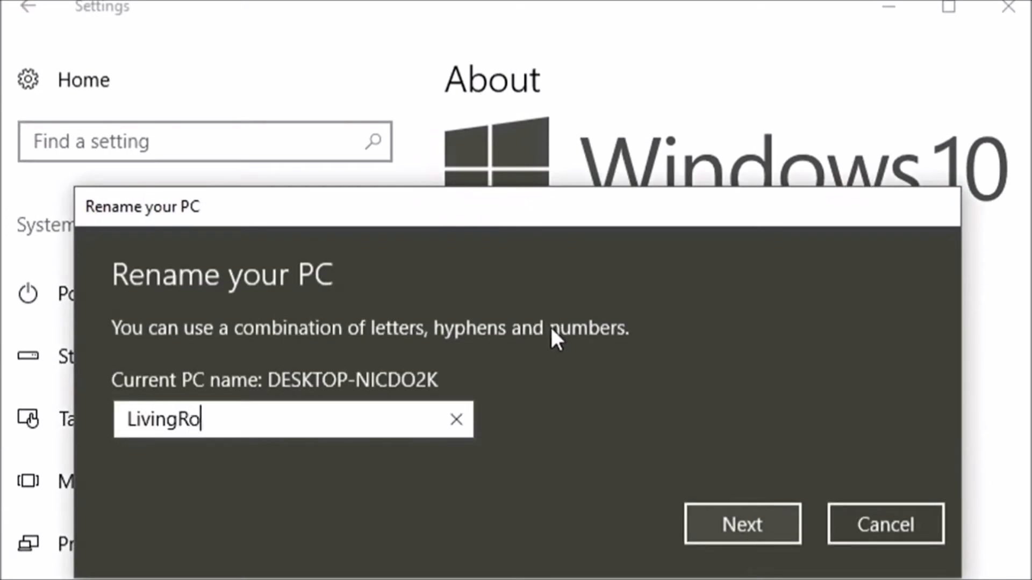
type("omPC")
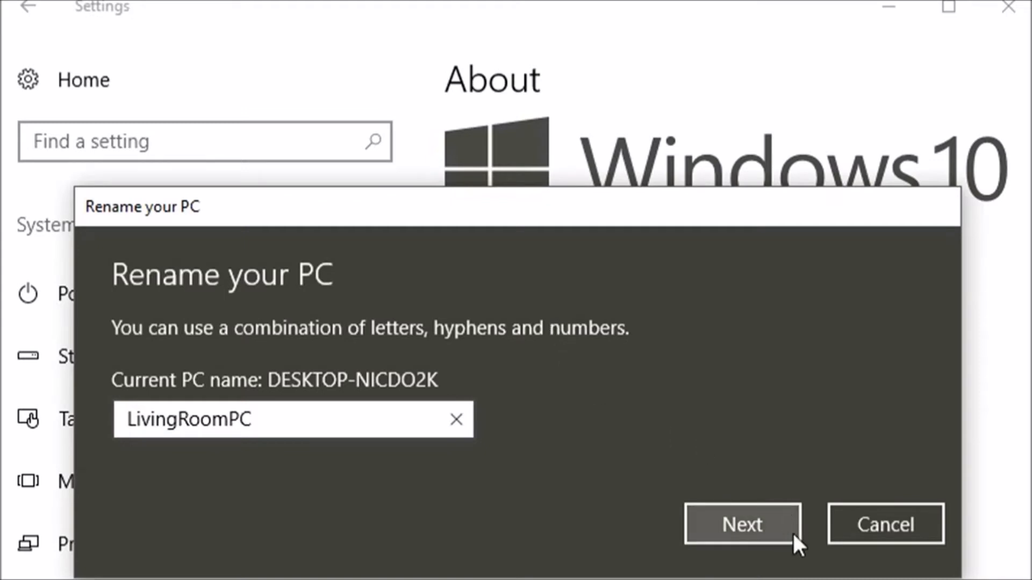
left_click(742, 524)
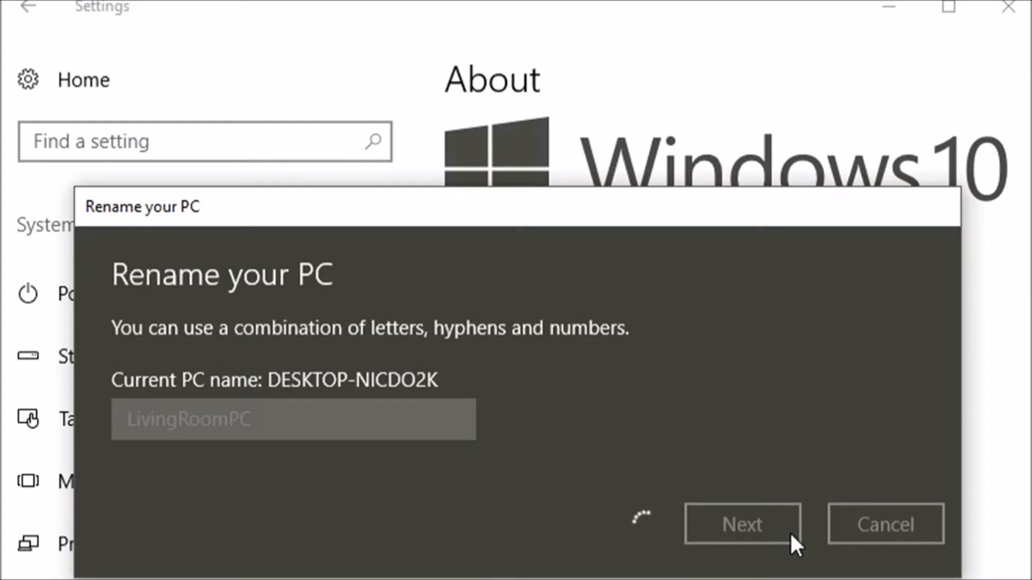